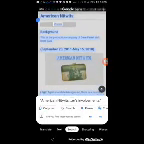
scroll("up", 3)
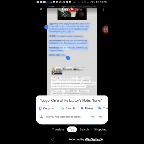
scroll("up", 3)
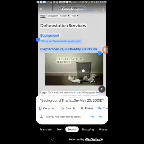
scroll("up", 3)
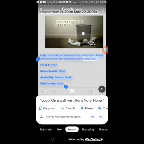